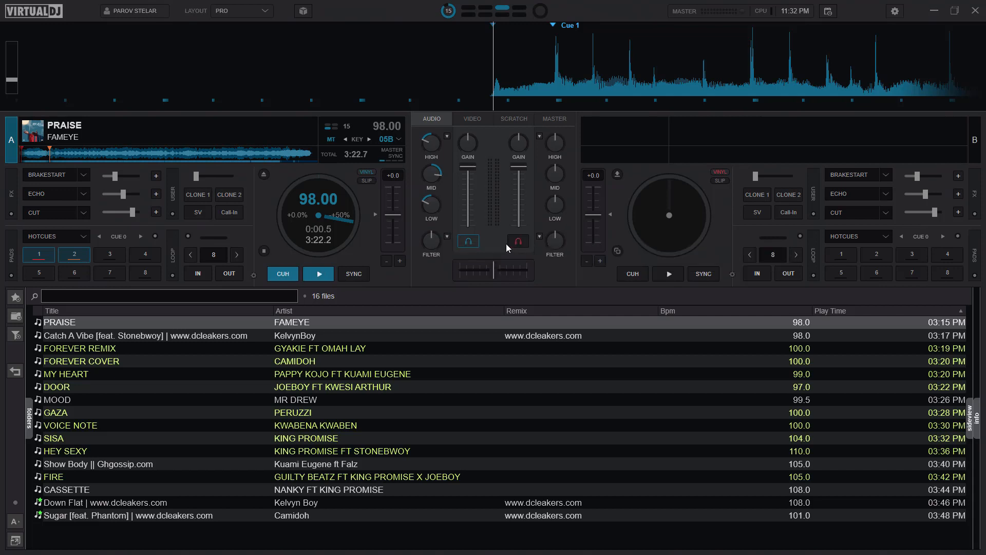
- Load KelvynBoy's Catch A Vibe onto deck A from the browser
left_click(517, 241)
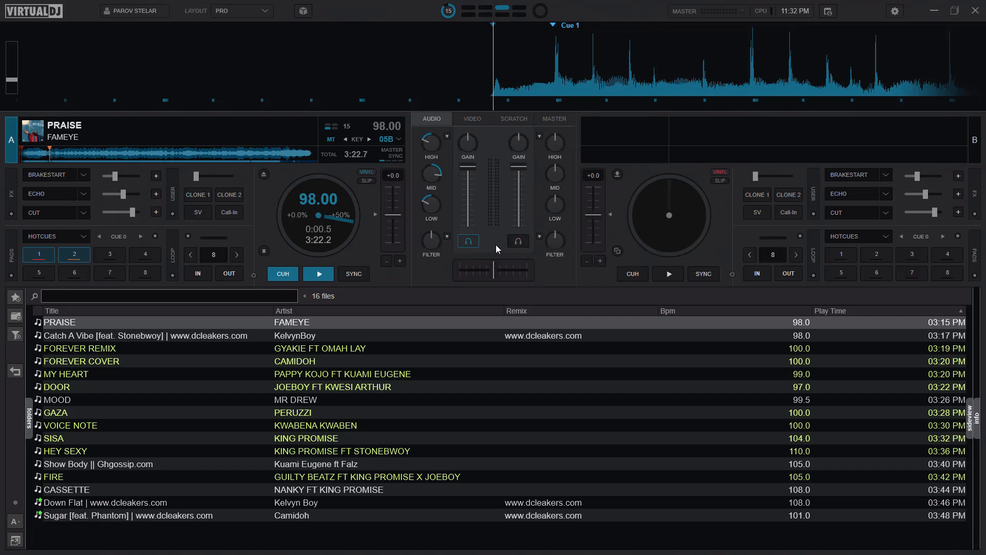
left_click(319, 274)
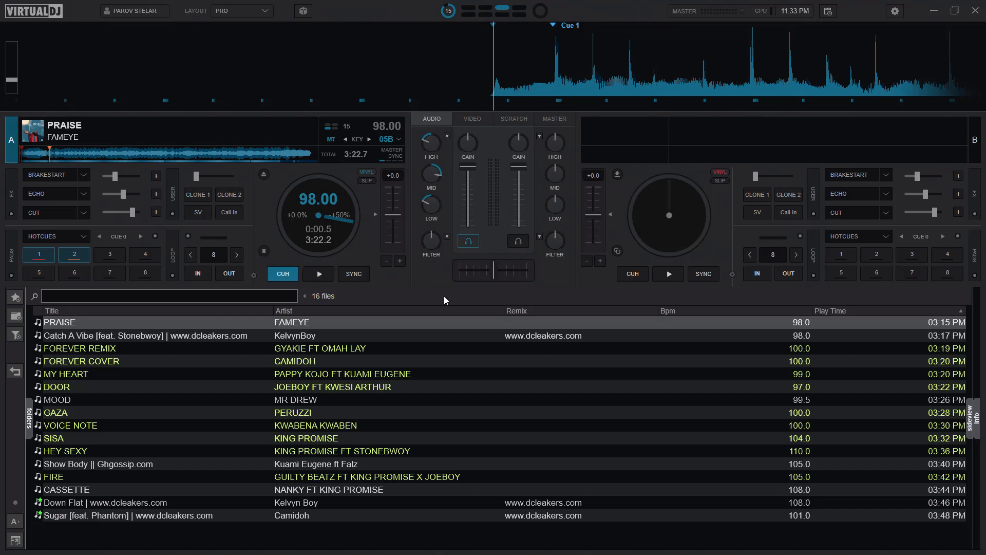
double_click(146, 334)
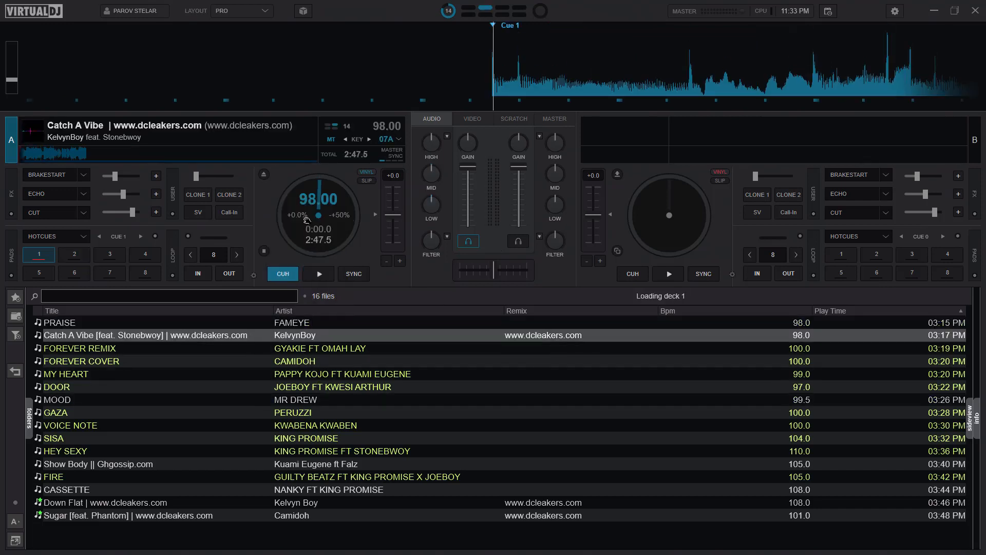
- Turn deck A's EQ off neutral: treble up, mids and bass down
left_click(318, 273)
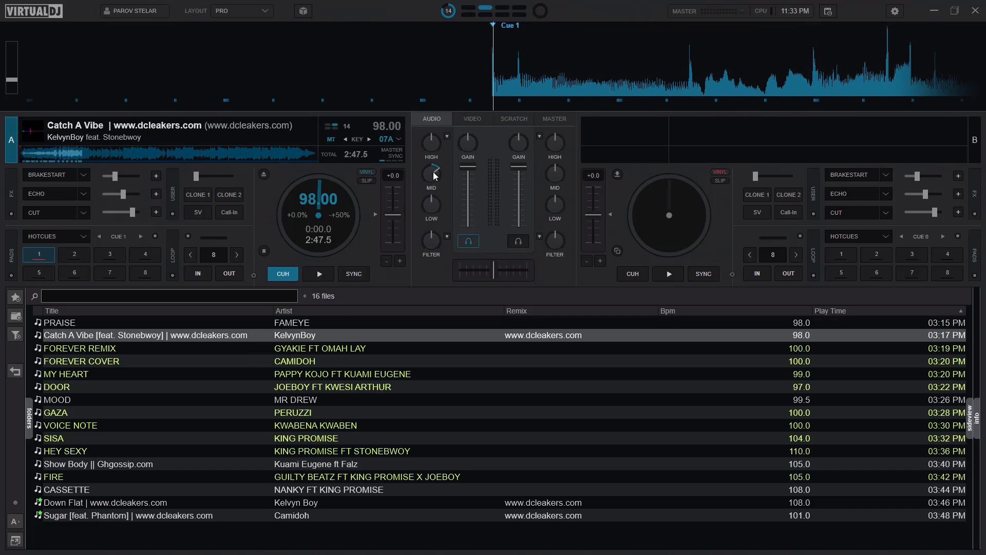
left_click(318, 274)
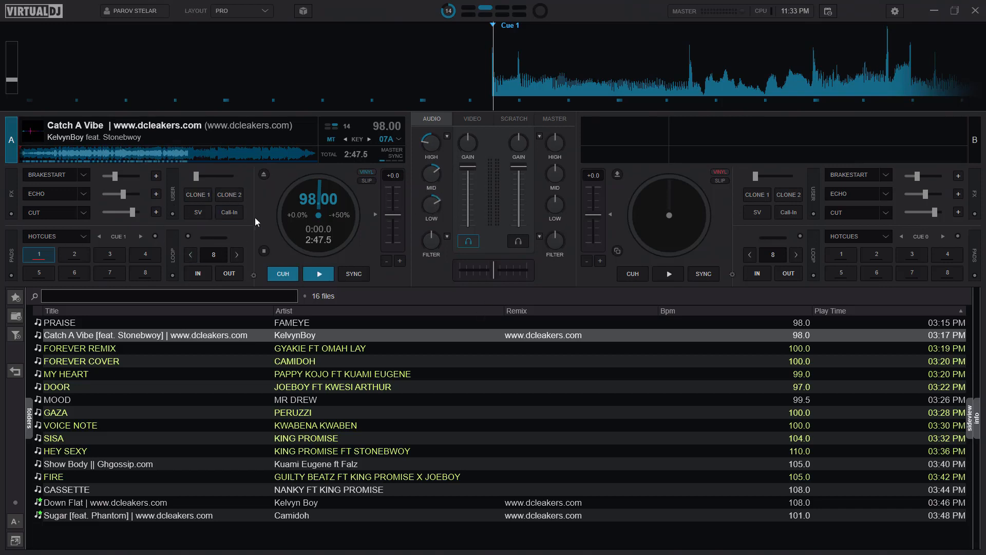
mouse_move(403, 244)
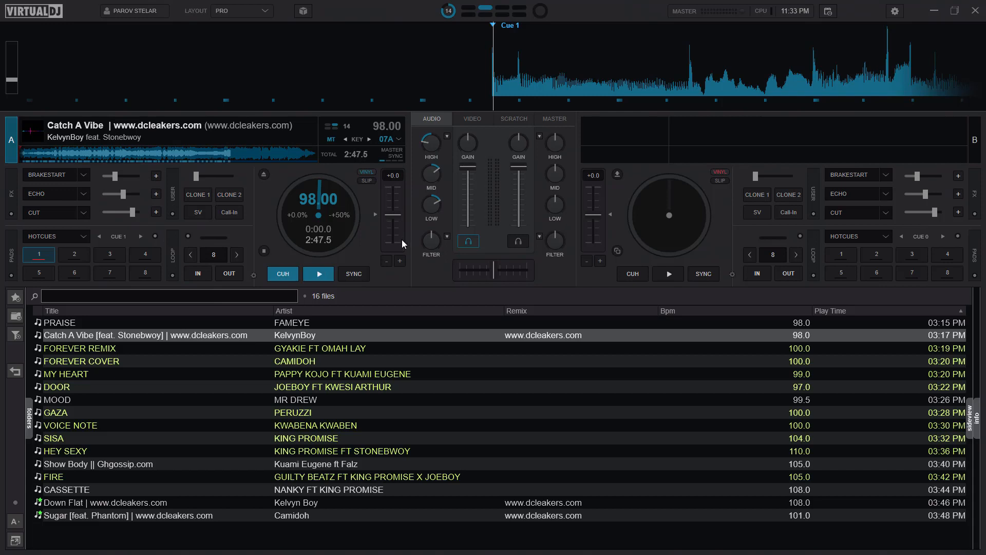
mouse_move(400, 252)
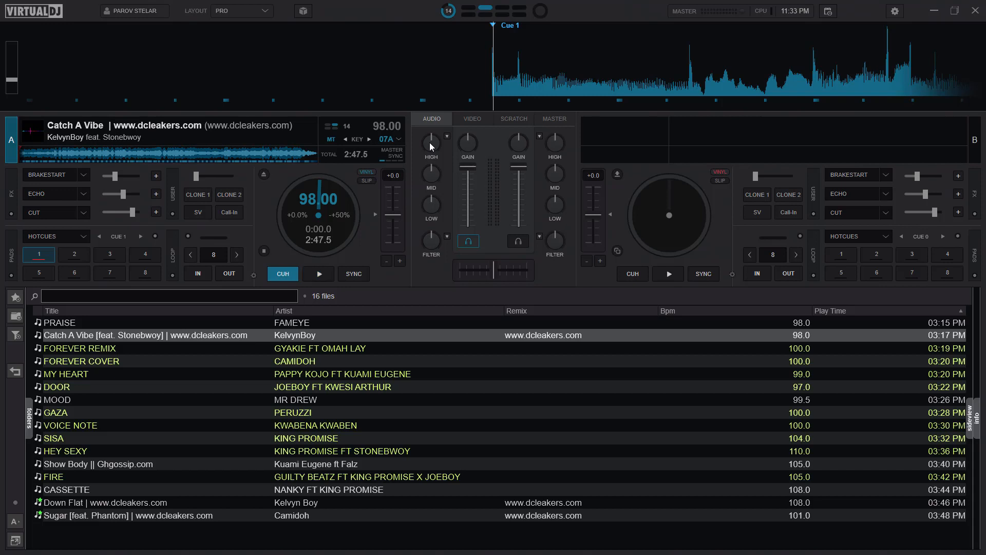
mouse_move(445, 149)
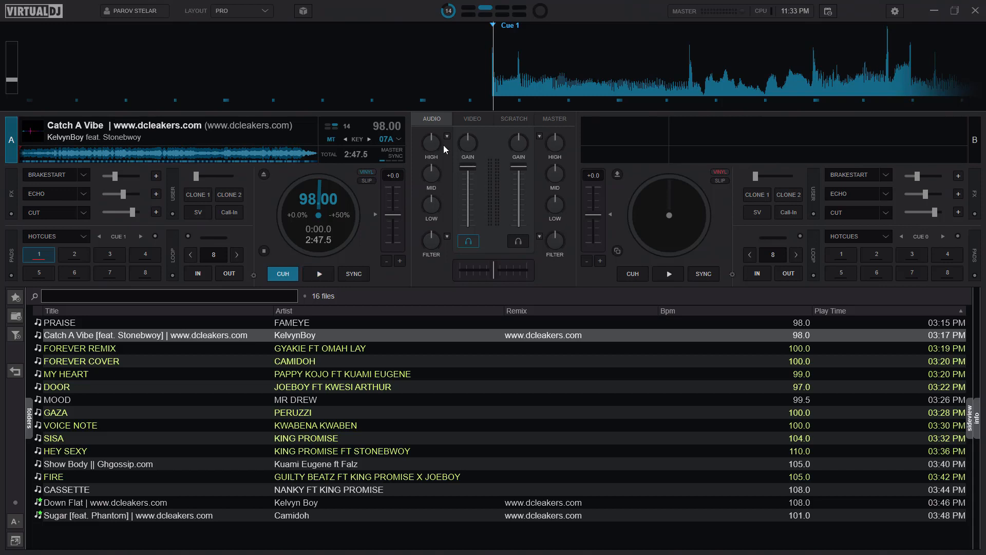
mouse_move(437, 152)
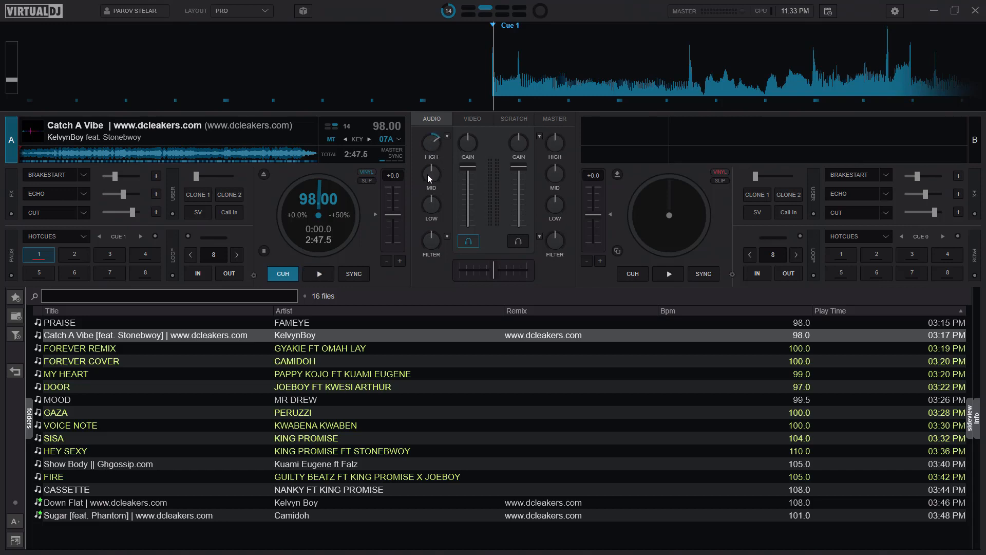
left_click(317, 274)
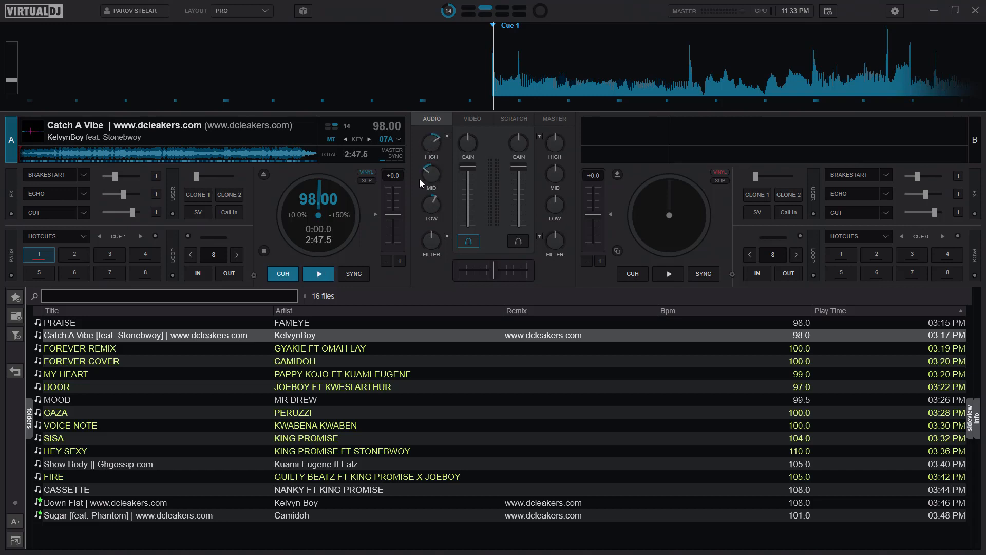
mouse_move(893, 13)
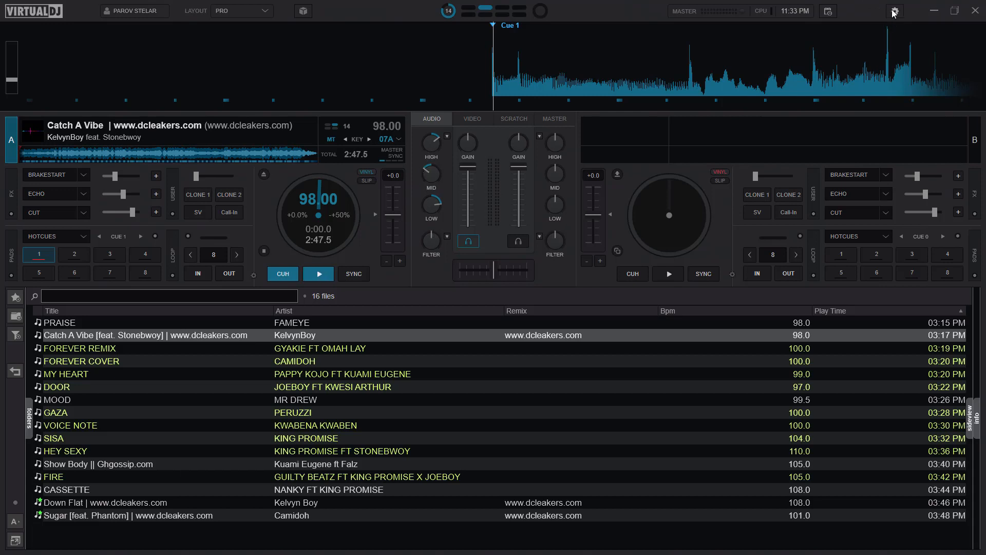
- Enable resetEqOnLoad in Options via an 'eq' search, then close Settings
left_click(894, 11)
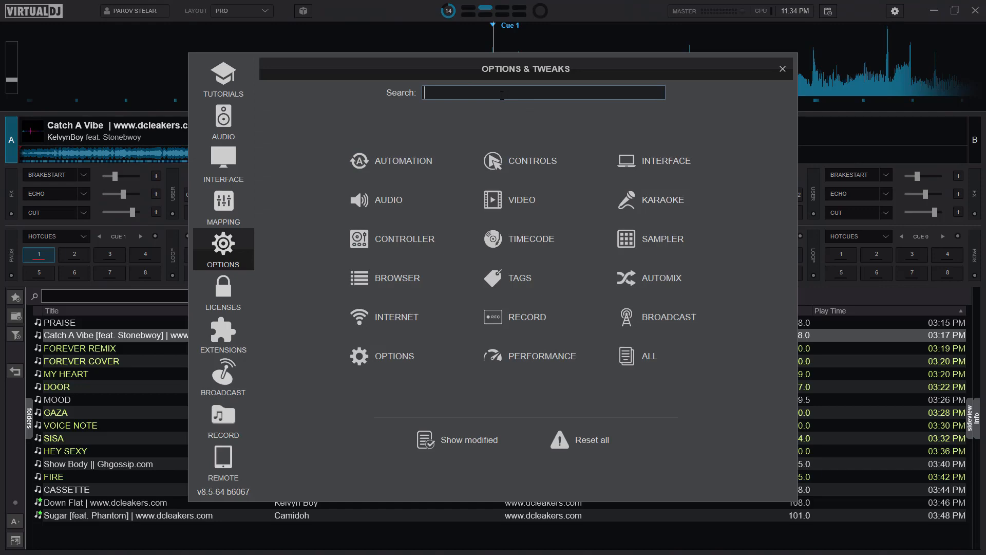
type("eq")
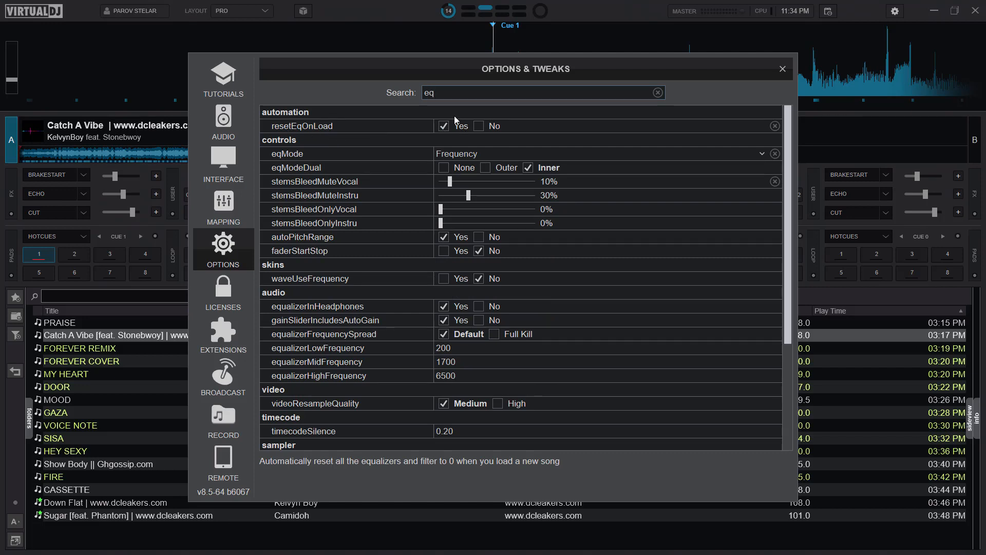
left_click(782, 68)
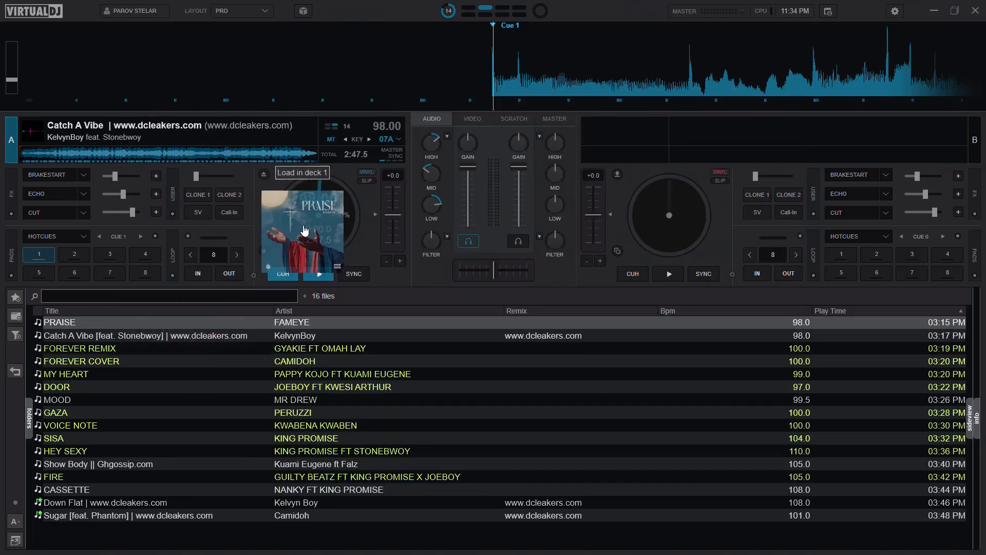
- Load Fameye's Praise onto deck A so its EQ resets to neutral
double_click(59, 322)
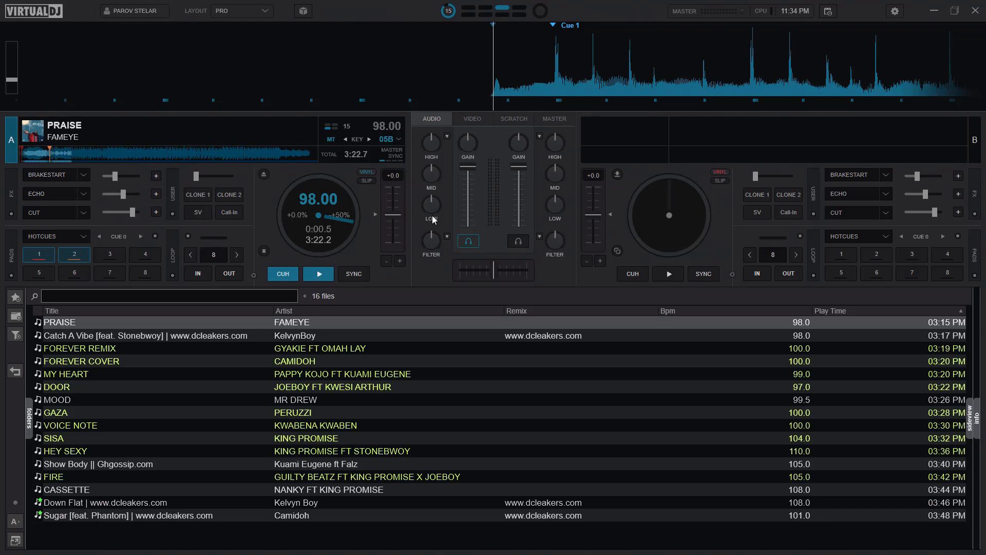
mouse_move(430, 179)
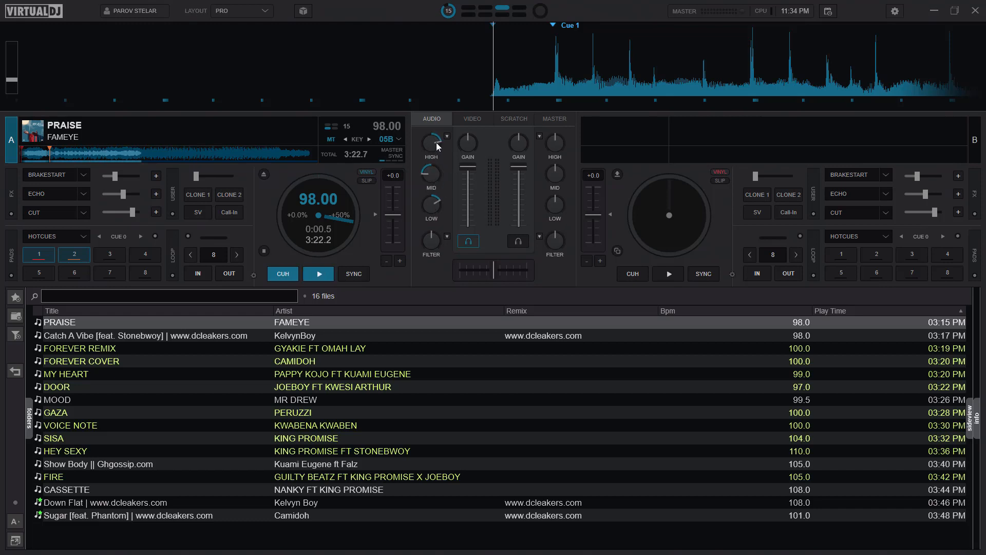
mouse_move(461, 249)
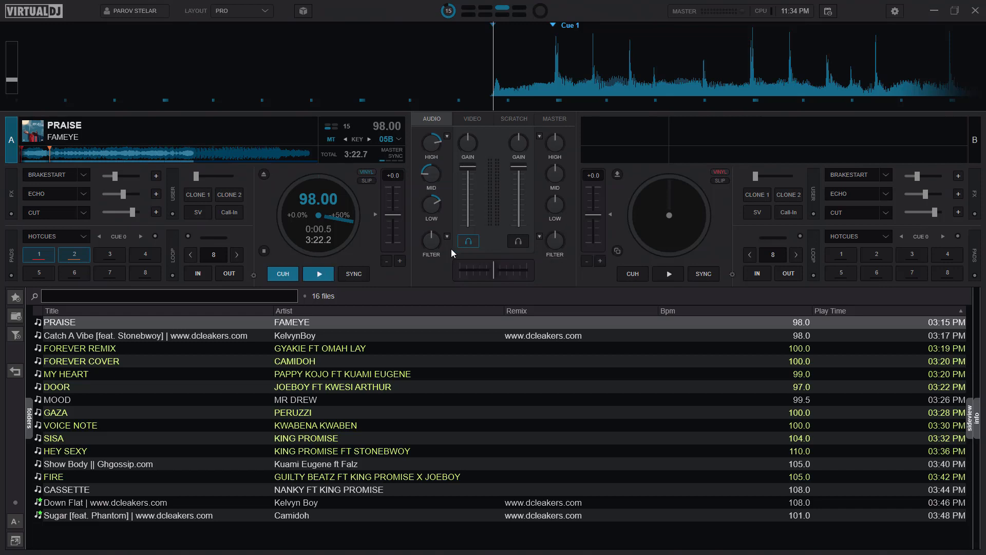
mouse_move(522, 274)
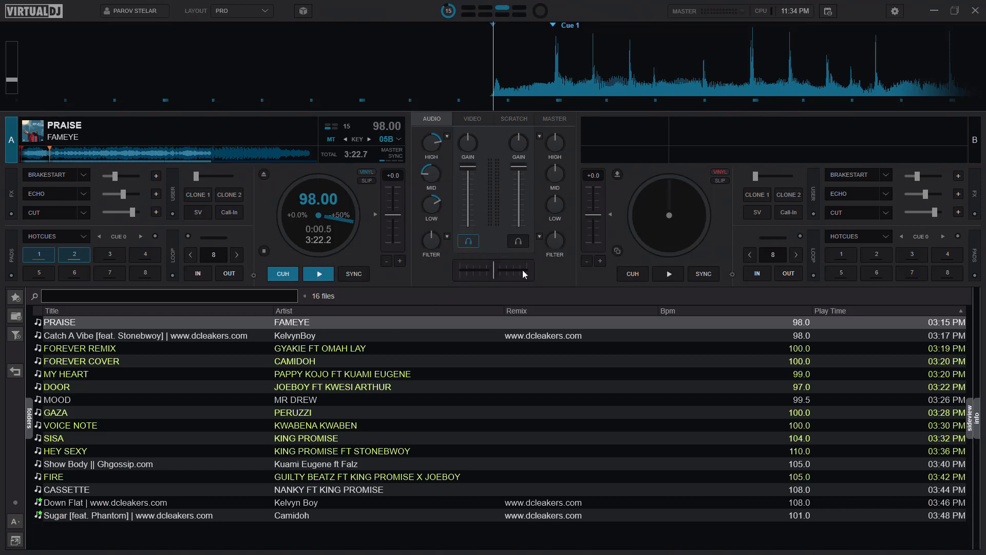
- Open the keyboard mapping page in Settings
left_click(894, 11)
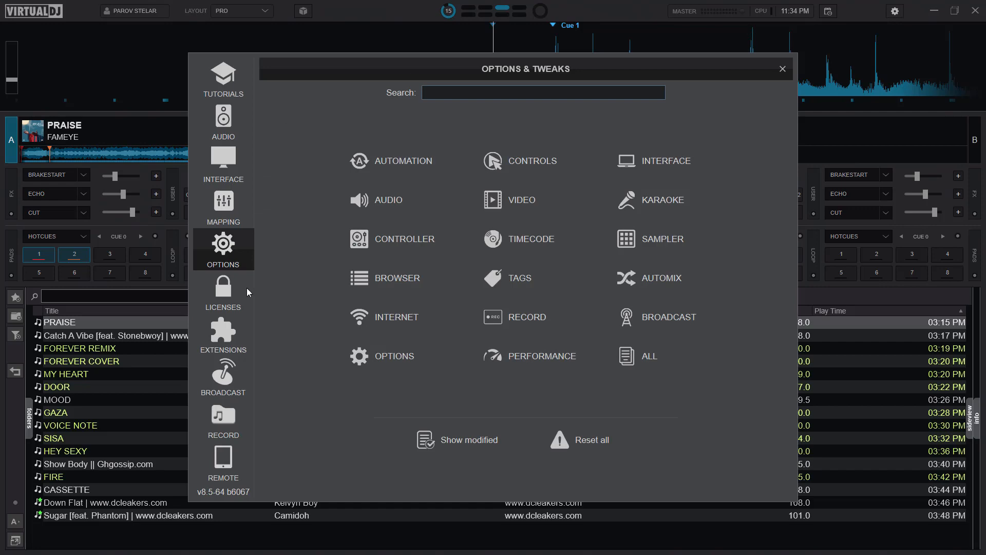
left_click(222, 208)
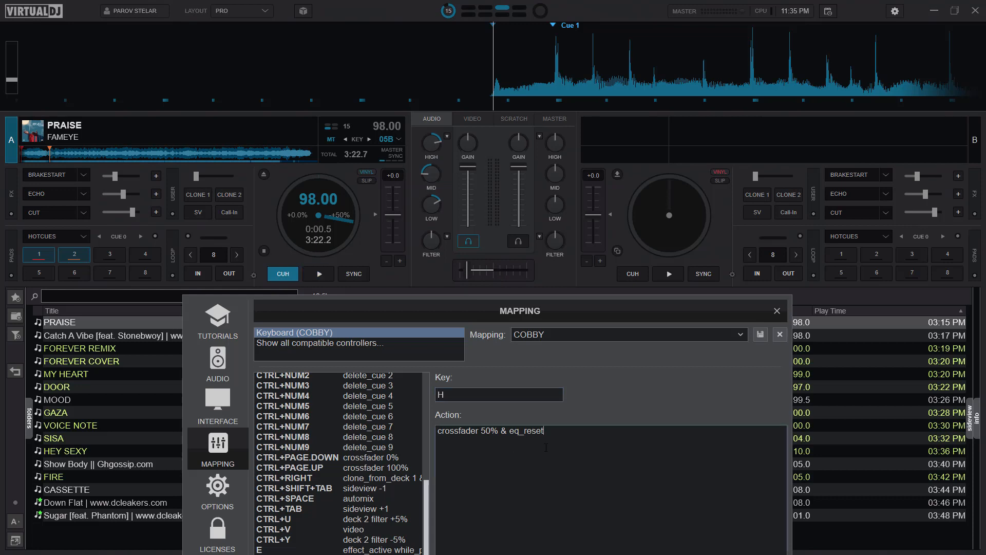
mouse_move(565, 295)
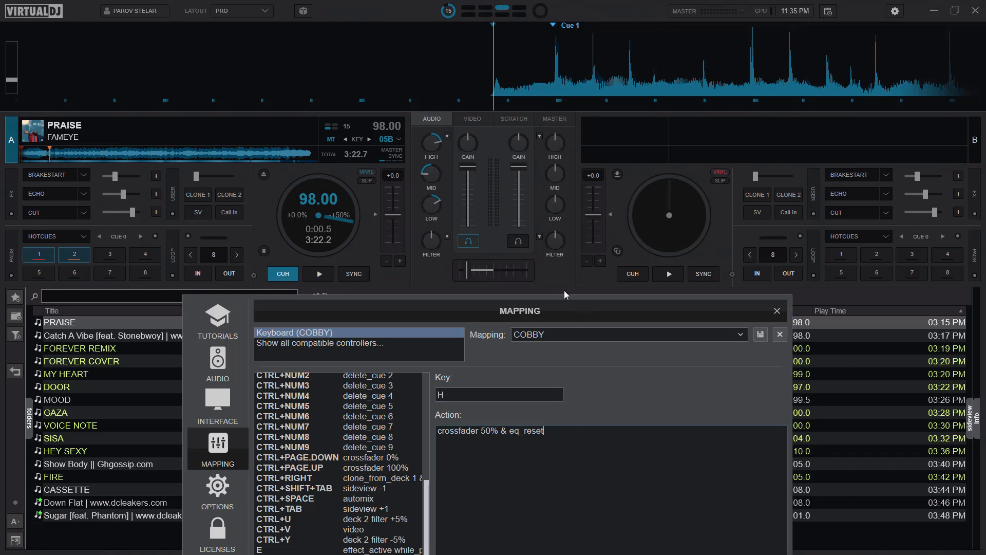
mouse_move(555, 285)
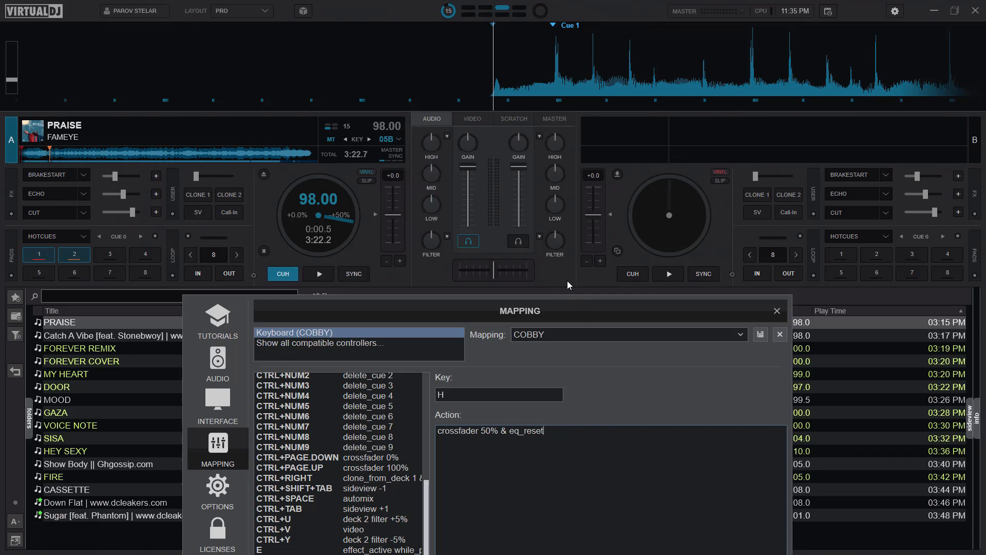
mouse_move(489, 172)
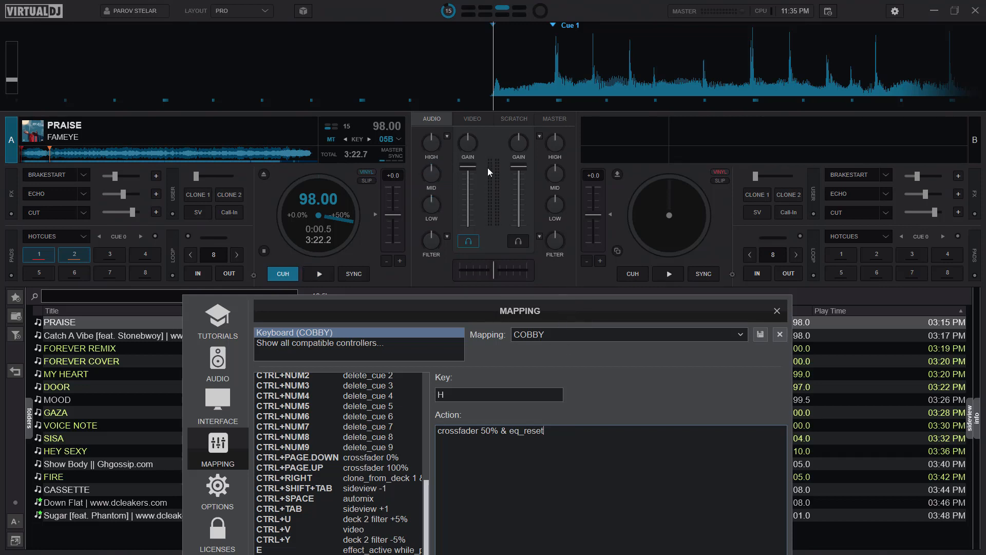
mouse_move(445, 408)
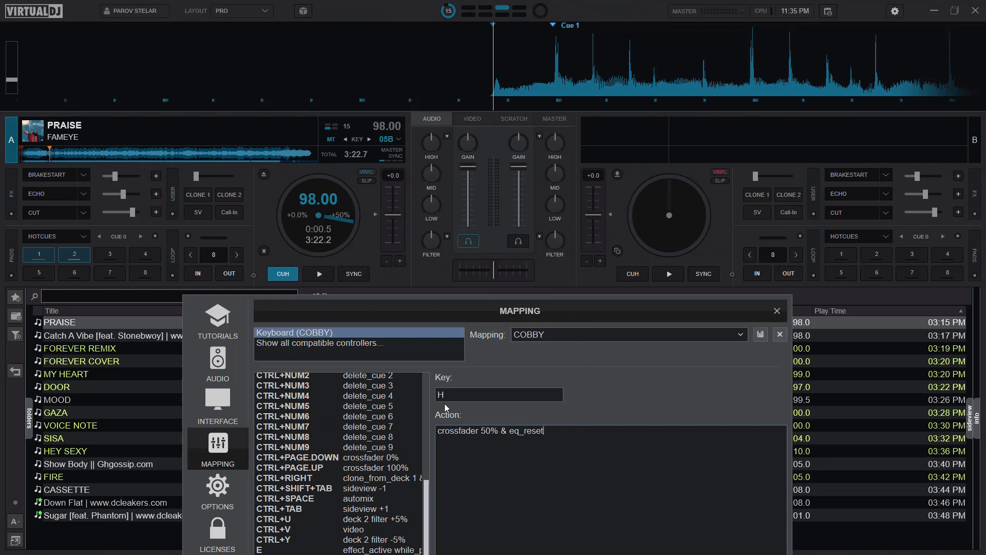
mouse_move(448, 220)
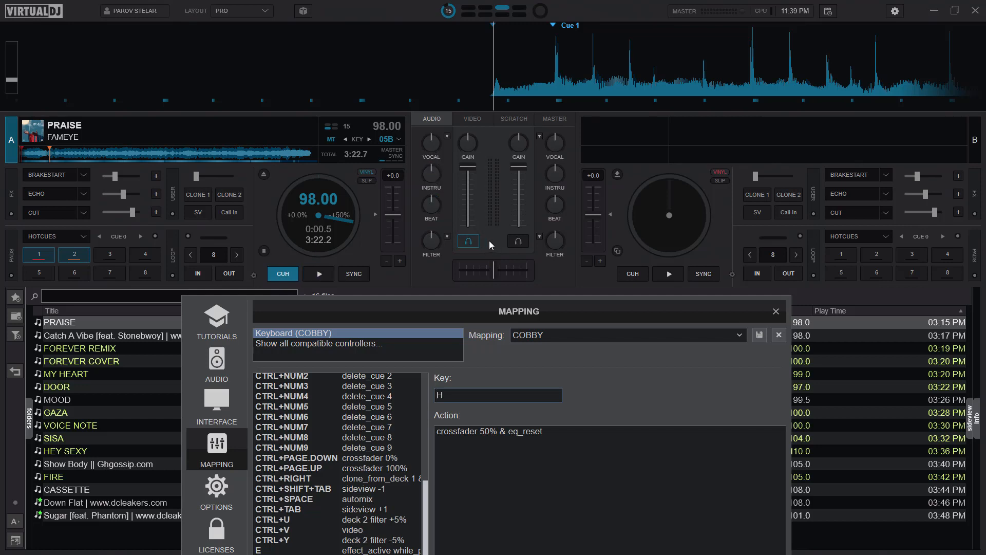
mouse_move(540, 311)
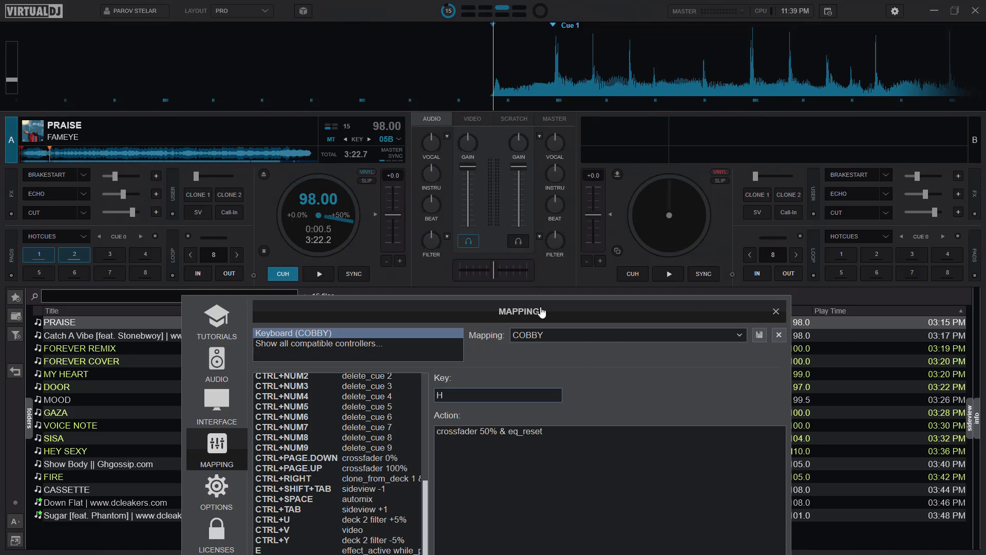